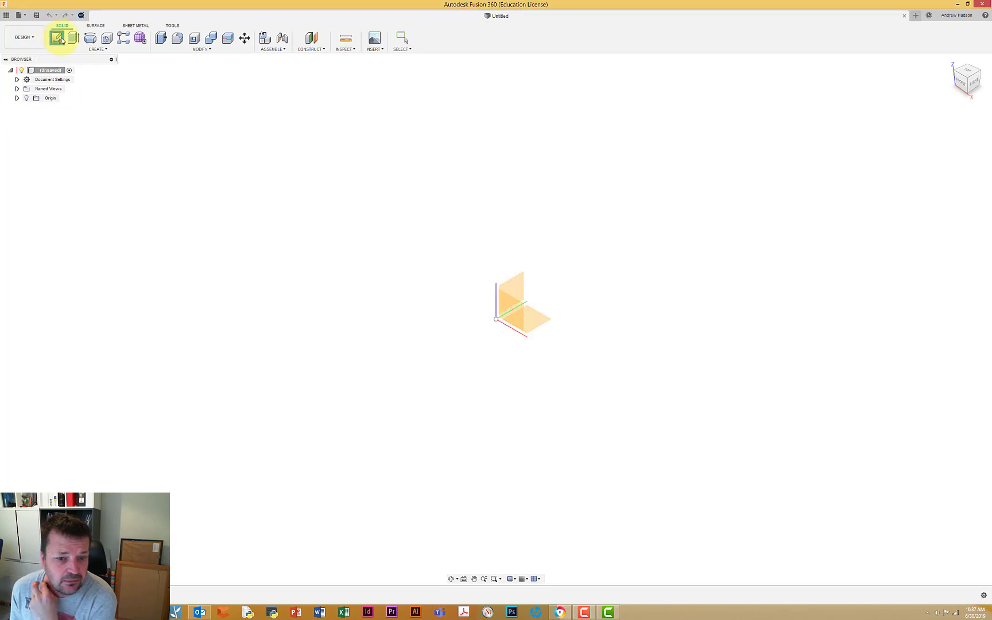
# Start a sketch on the front (XZ) plane and draw a circle centred on the origin.
pyautogui.click(56, 38)
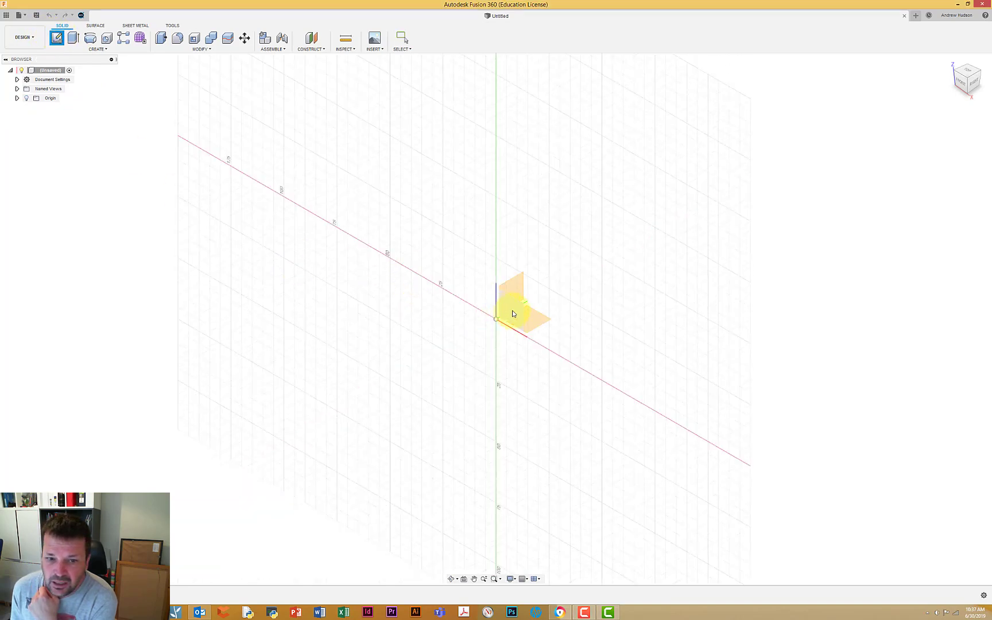
pyautogui.click(497, 297)
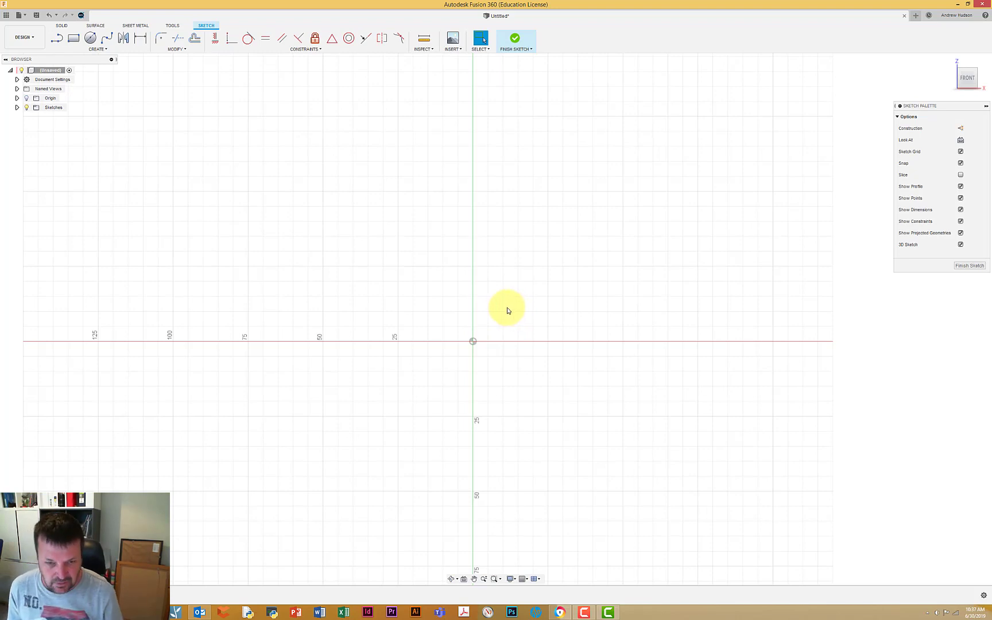
pyautogui.click(90, 38)
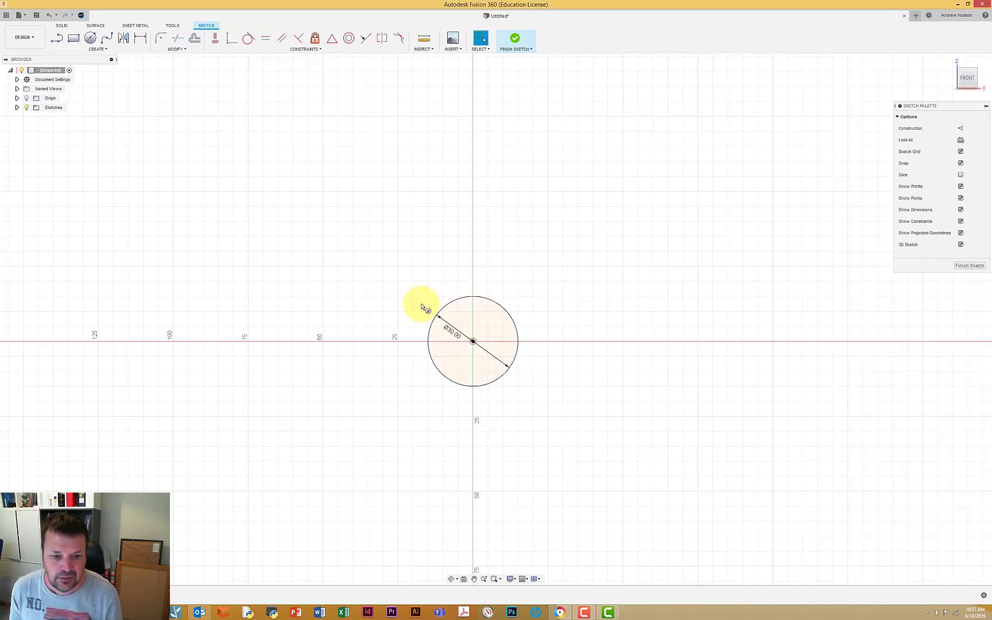
pyautogui.moveTo(390, 263)
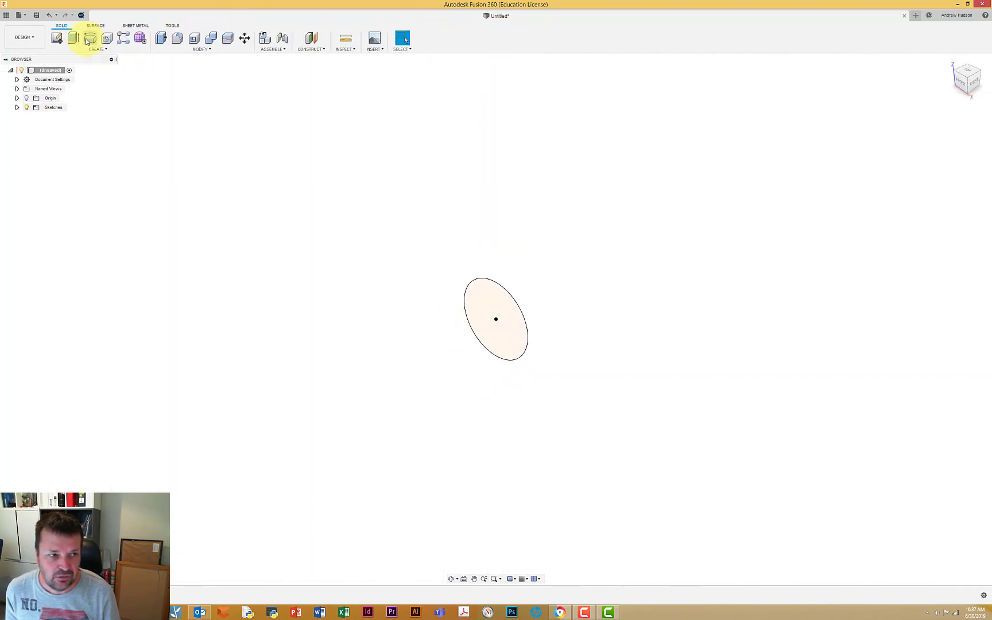
# Extrude the circle profile into a 100 mm long solid cylinder.
pyautogui.click(72, 38)
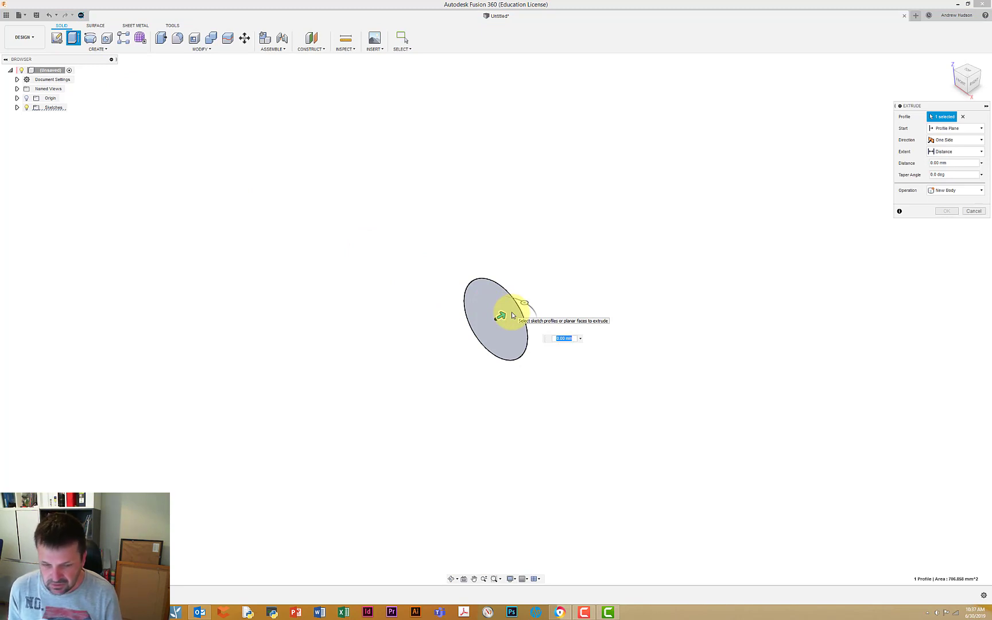
pyautogui.write('100')
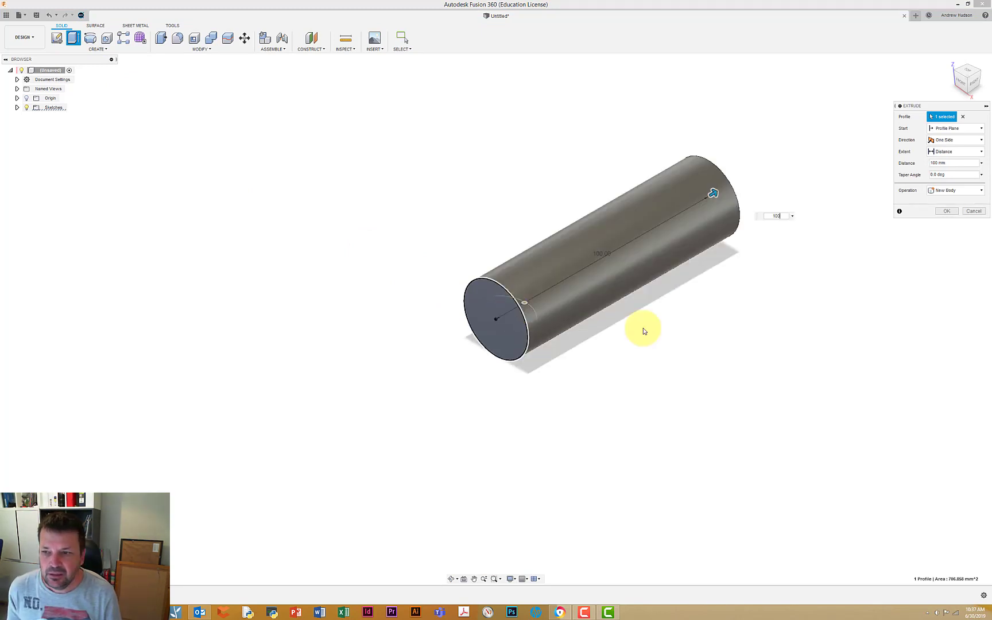
pyautogui.click(946, 211)
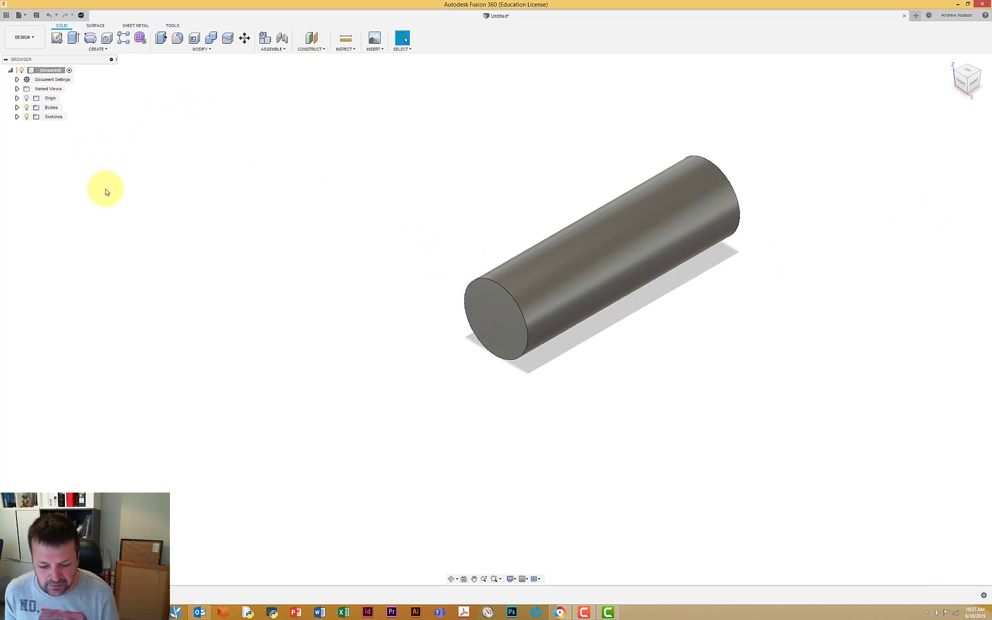
pyautogui.moveTo(311, 39)
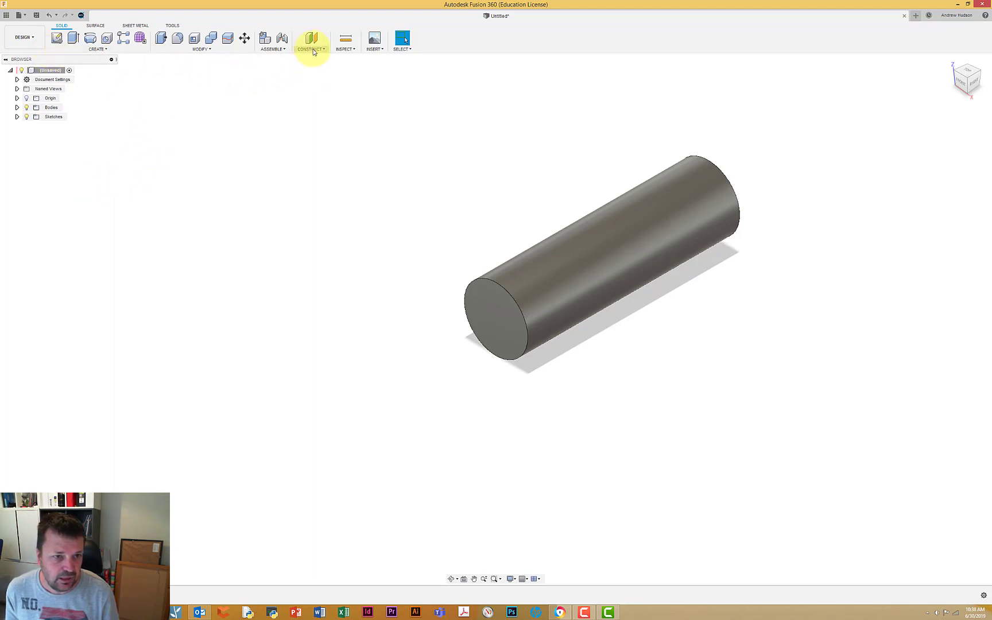
# Create an offset construction plane referenced to the cylinder's end face.
pyautogui.click(311, 38)
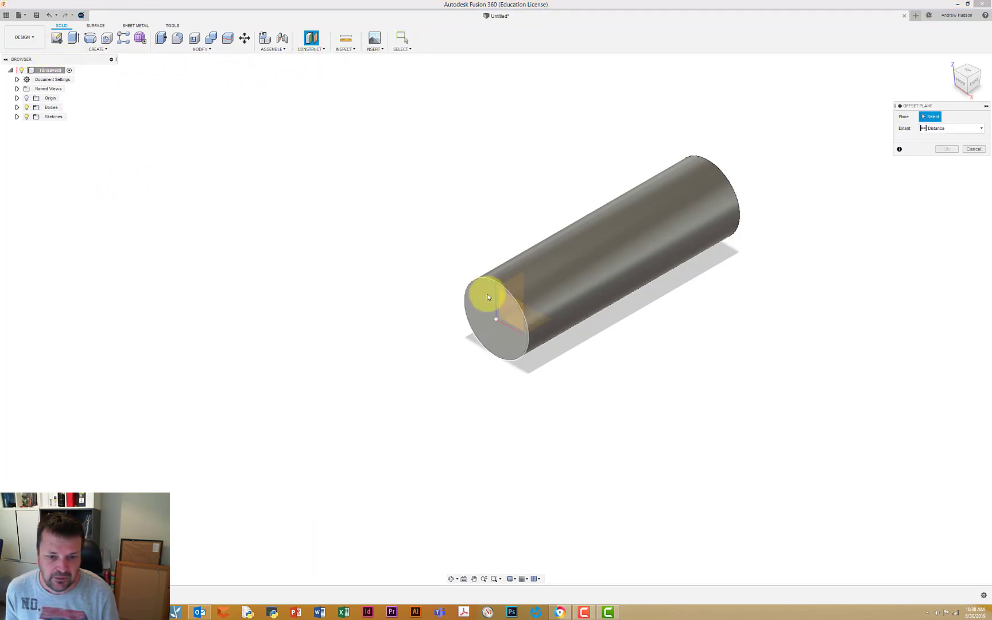
pyautogui.click(489, 310)
pyautogui.write('-8')
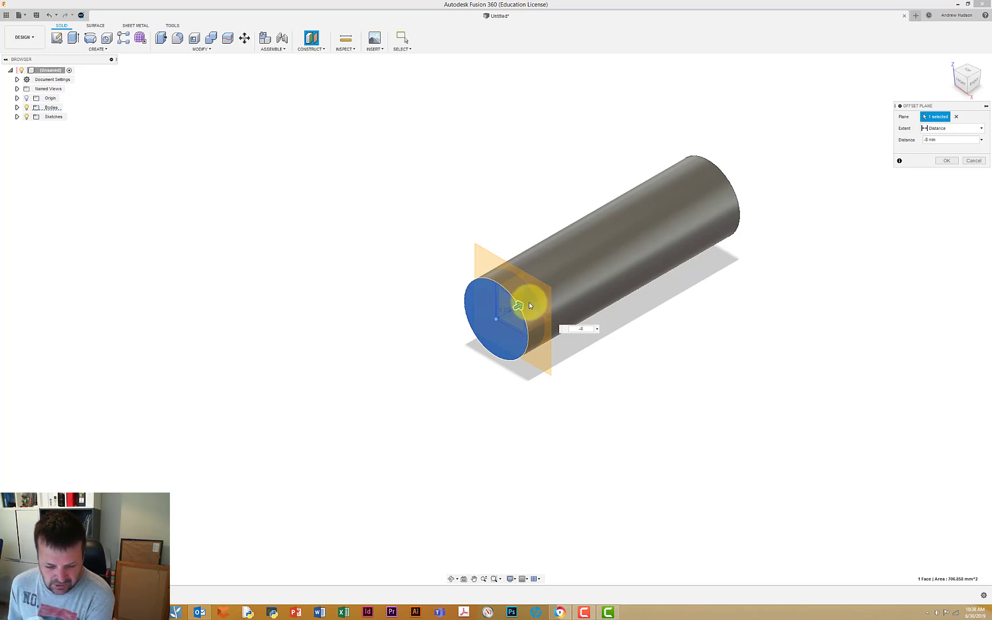
pyautogui.moveTo(504, 290)
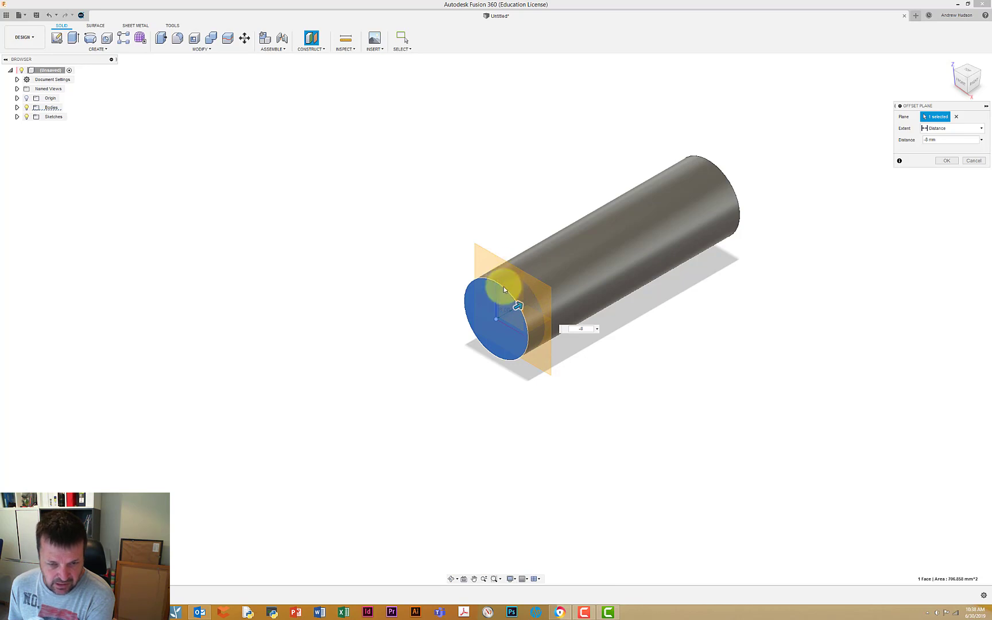
pyautogui.moveTo(528, 263)
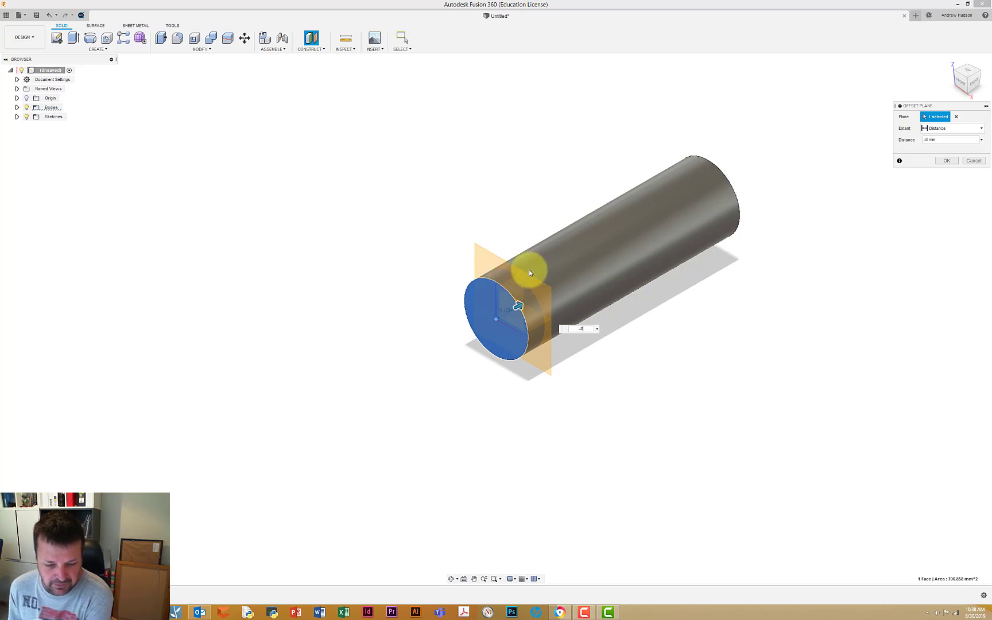
pyautogui.moveTo(543, 306)
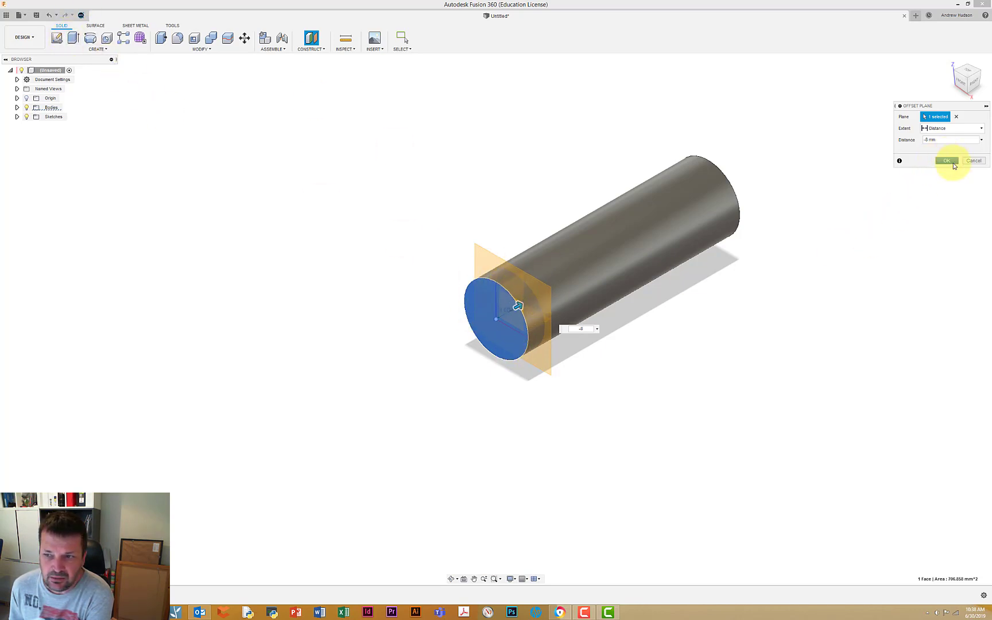
pyautogui.click(946, 159)
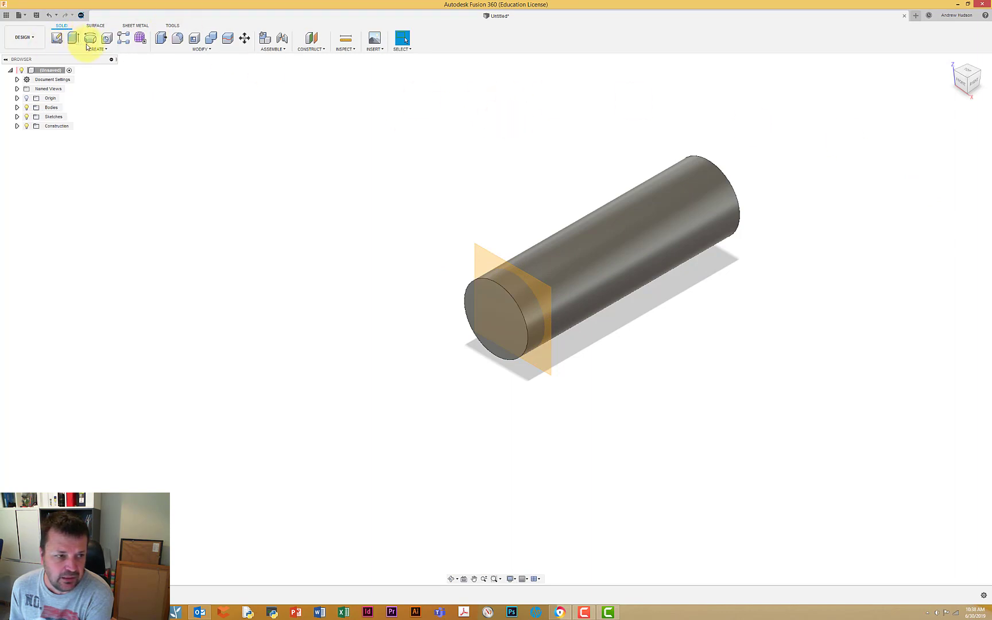
# Create an 8-revolution square-section coil around the cylinder as a new component.
pyautogui.click(97, 39)
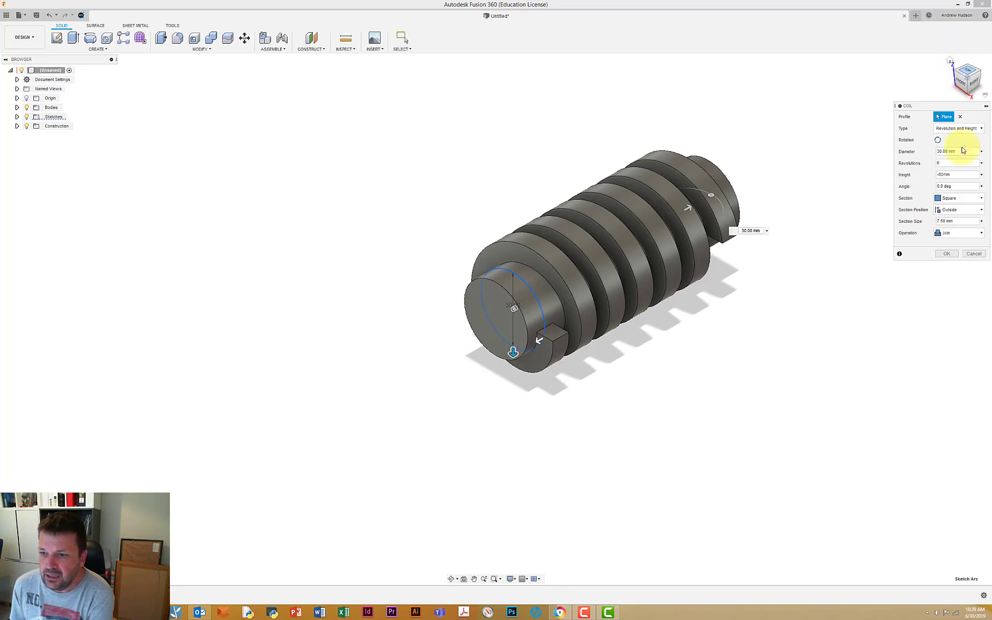
pyautogui.click(959, 233)
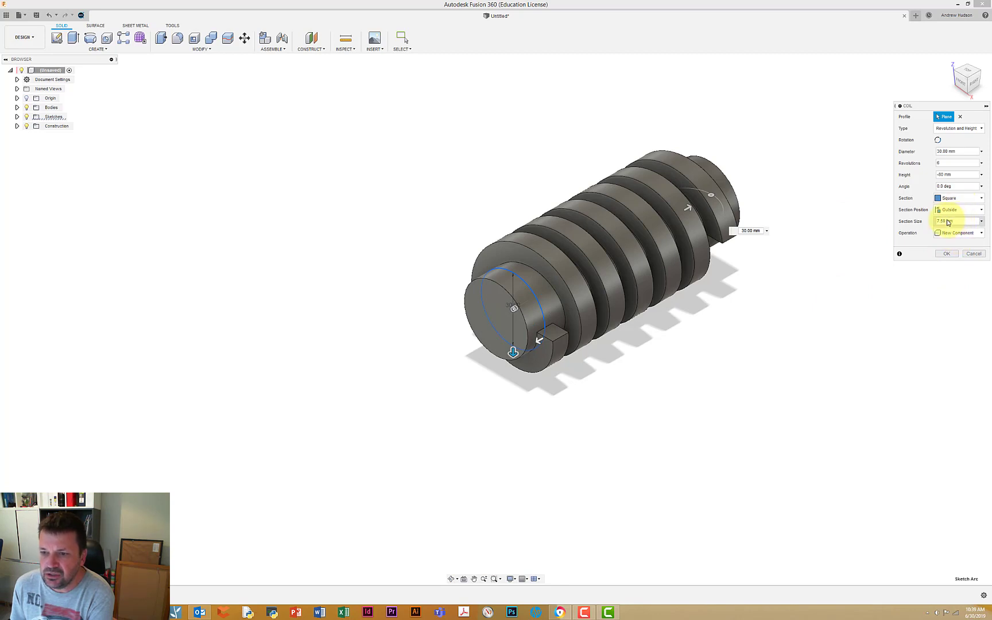
pyautogui.click(955, 220)
pyautogui.write('4')
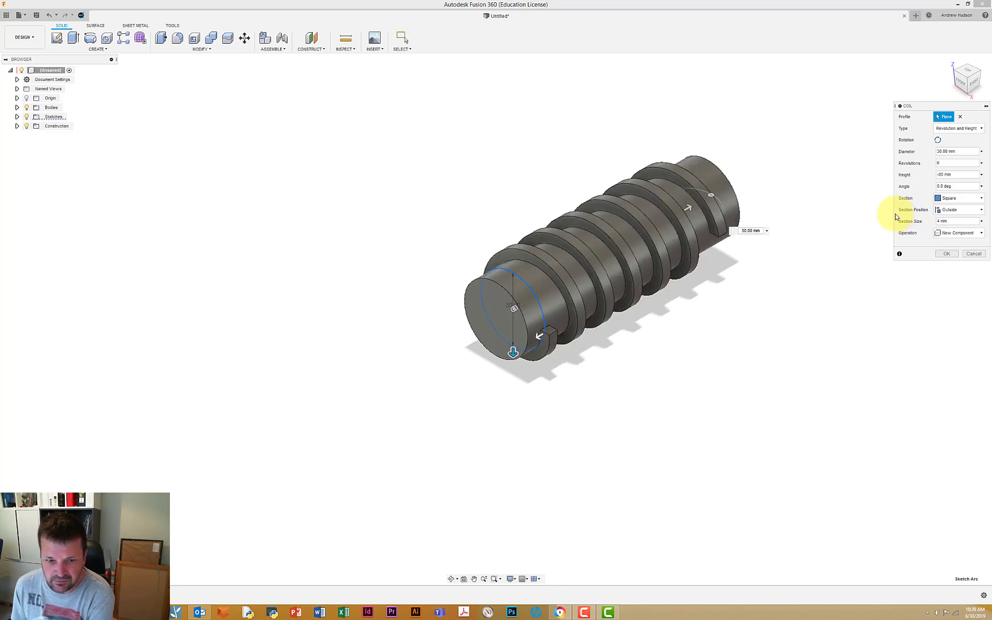
pyautogui.moveTo(913, 117)
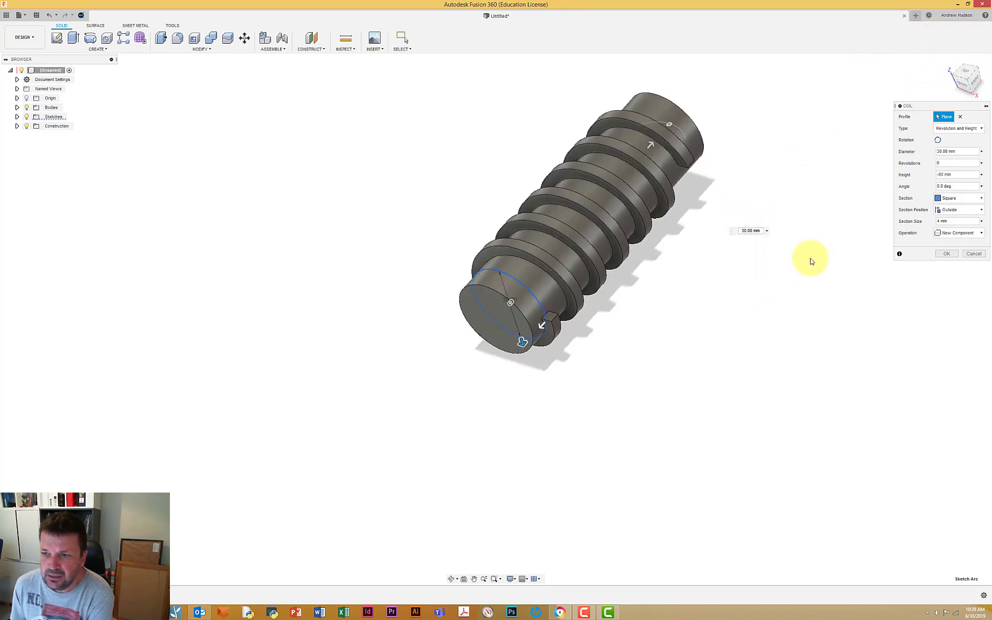
pyautogui.click(946, 254)
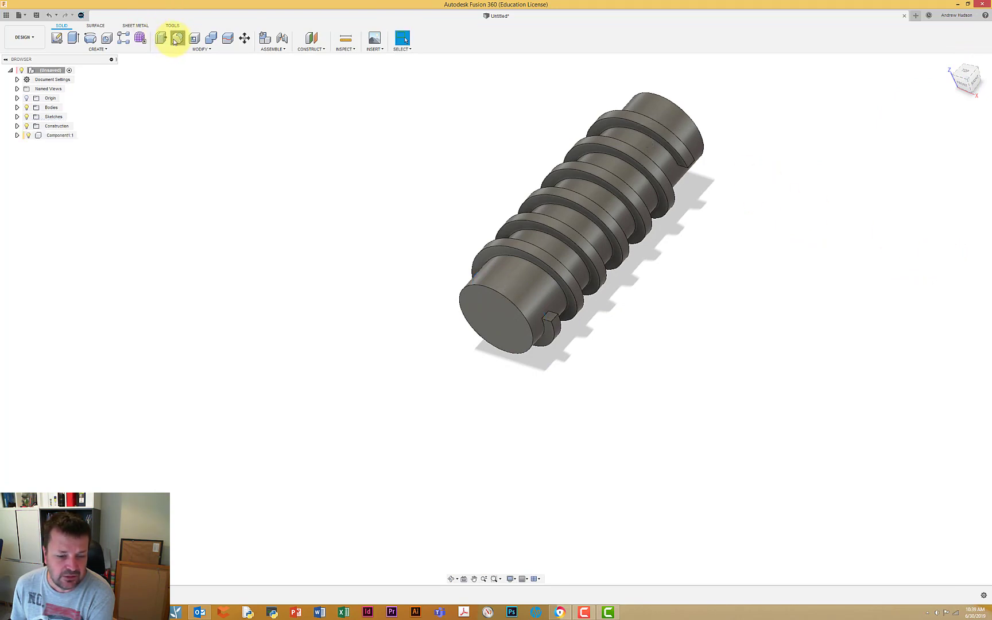
# Fillet the coil thread's end edges at 2 mm radius.
pyautogui.click(178, 38)
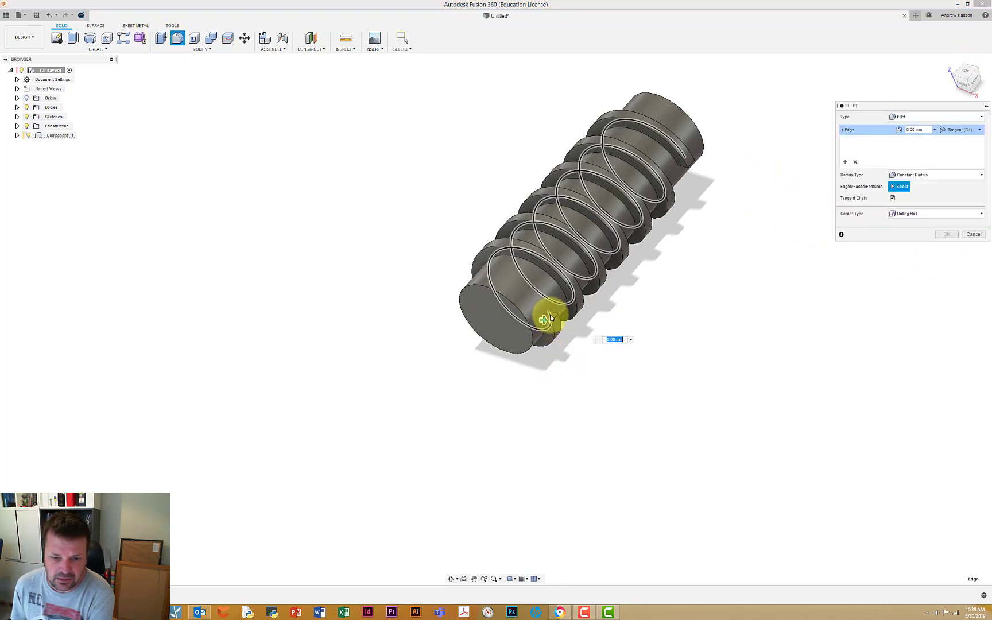
pyautogui.click(546, 319)
pyautogui.write('2')
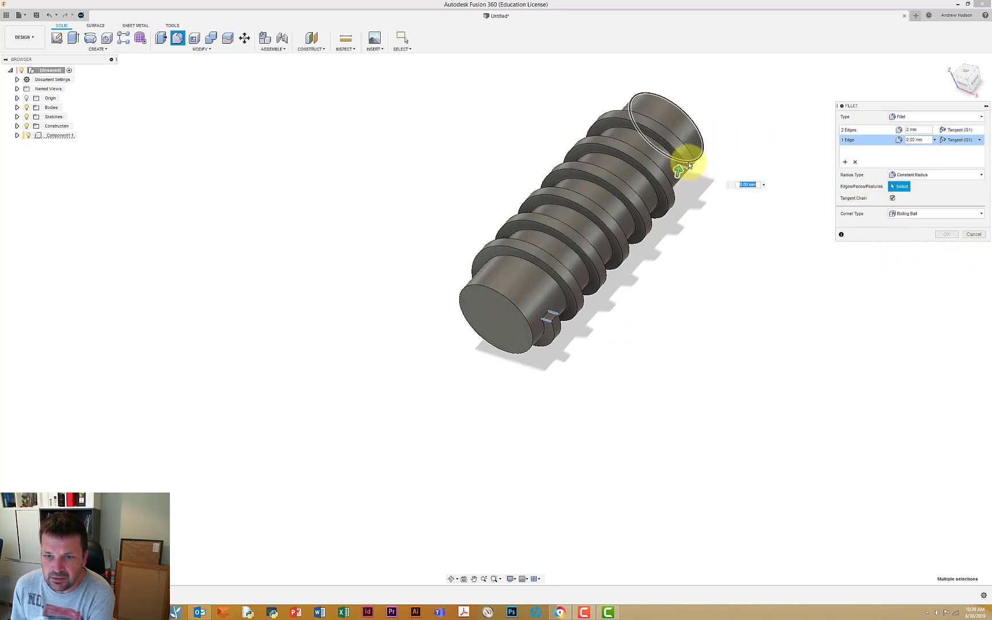
pyautogui.click(680, 155)
pyautogui.write('2')
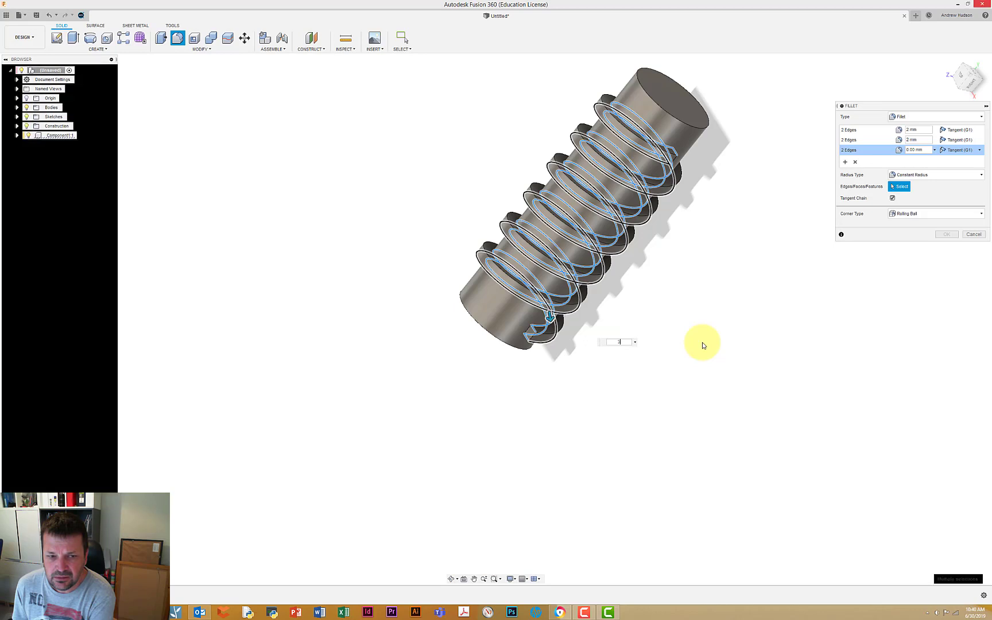
pyautogui.moveTo(643, 295)
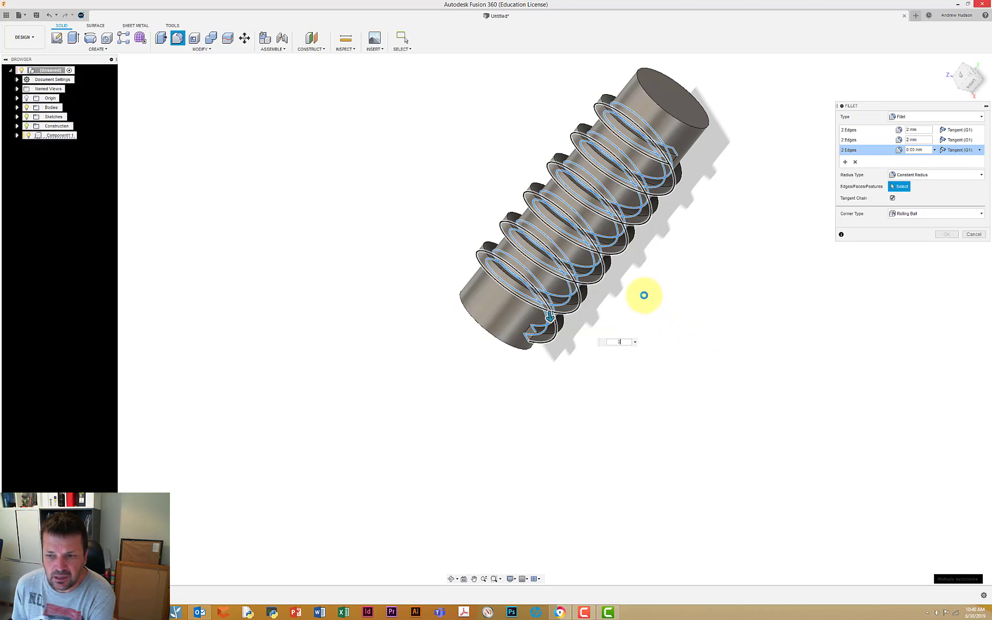
pyautogui.write('3')
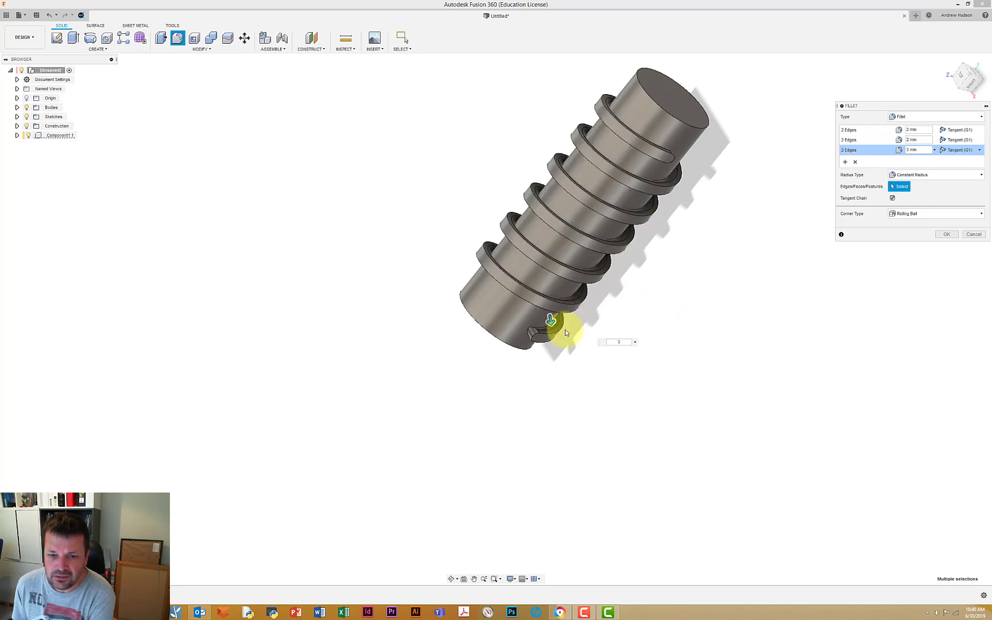
pyautogui.scroll(3)
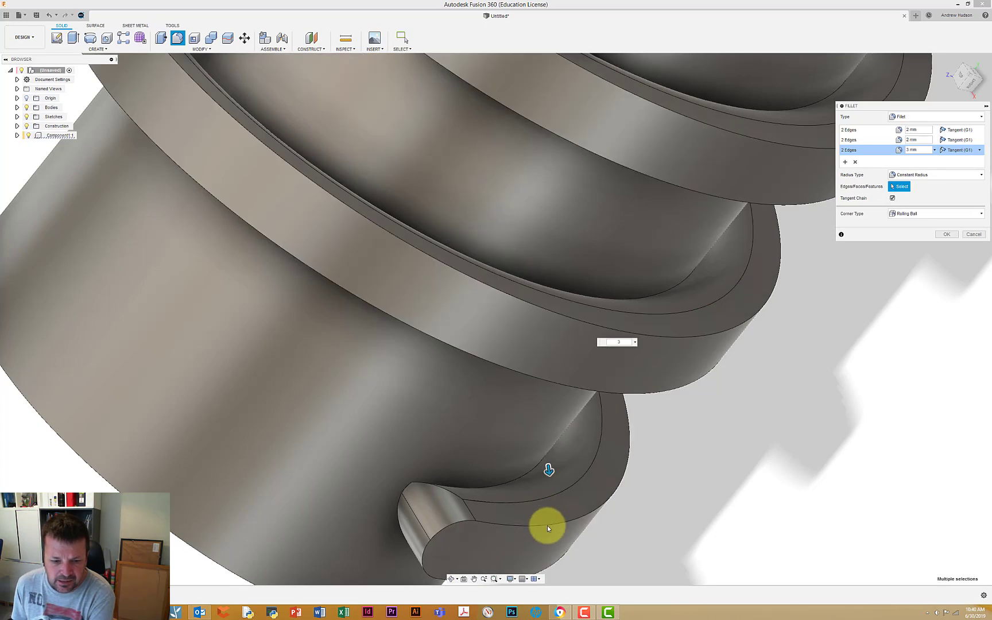
pyautogui.moveTo(551, 513)
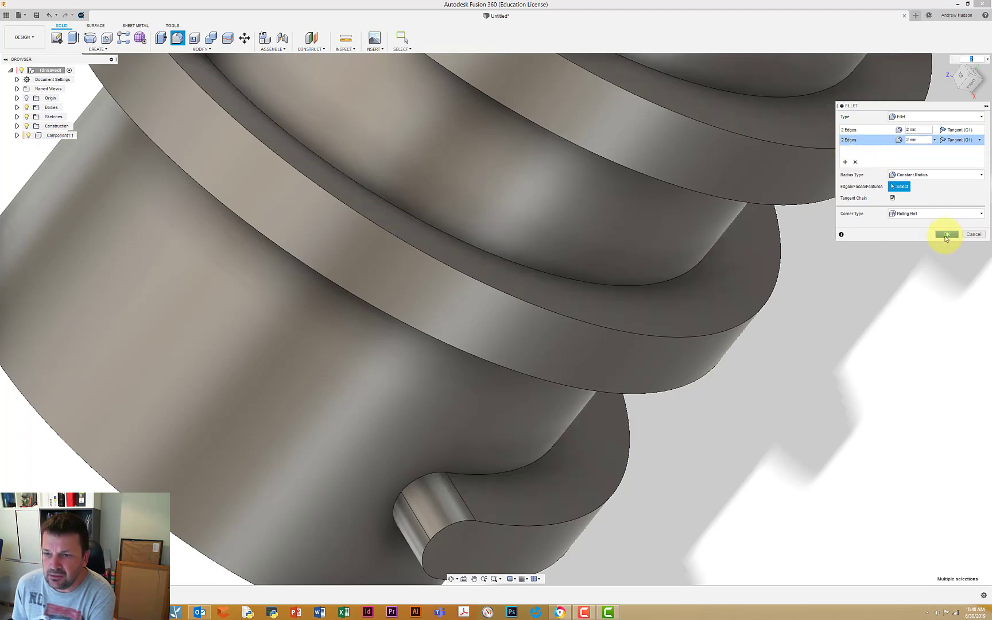
pyautogui.click(946, 235)
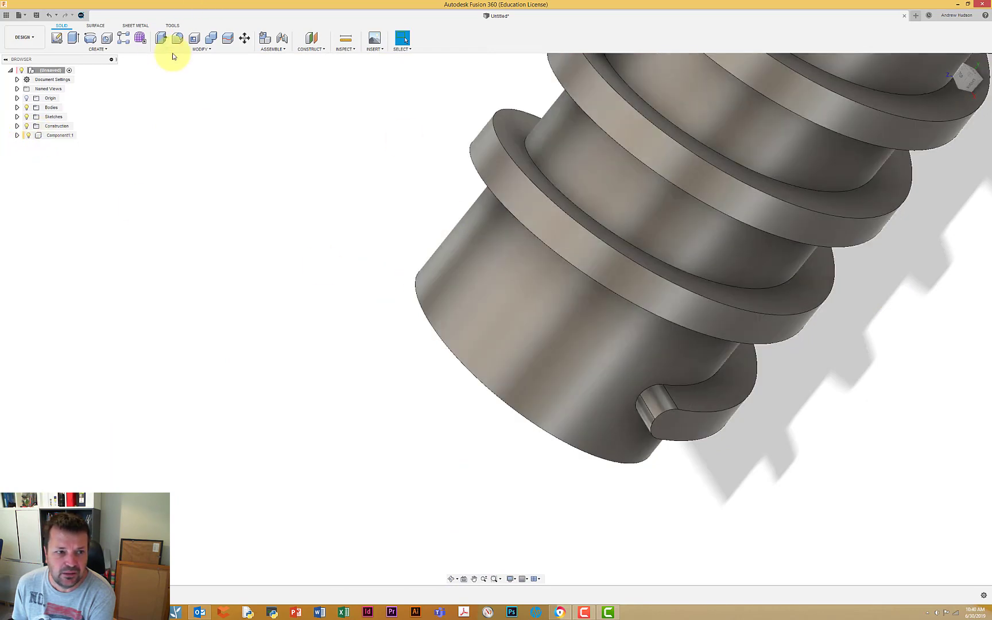
# Combine the coil onto the cylinder target body with a Join operation.
pyautogui.click(201, 41)
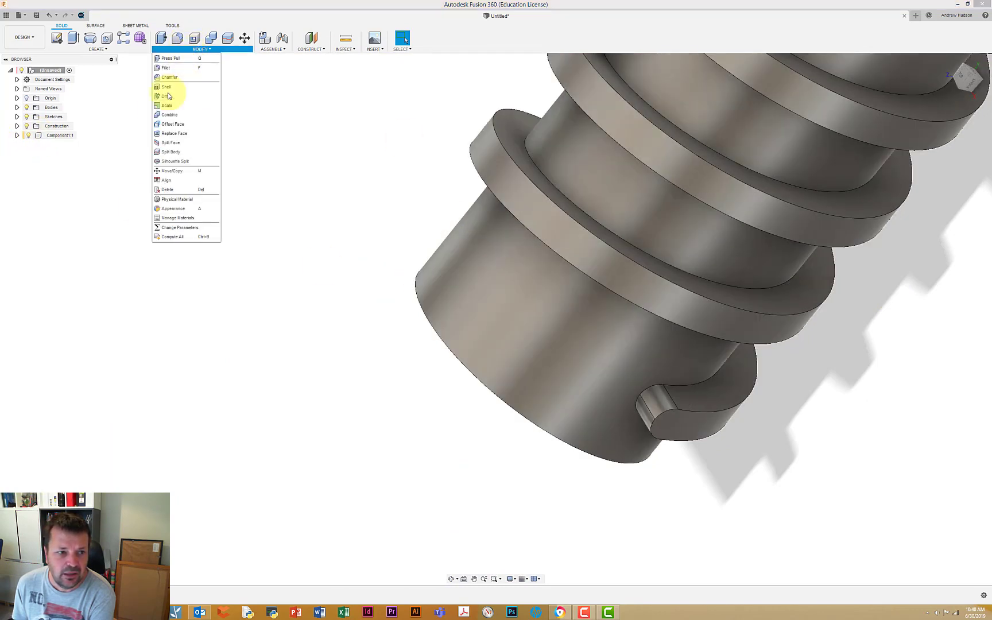
pyautogui.moveTo(169, 115)
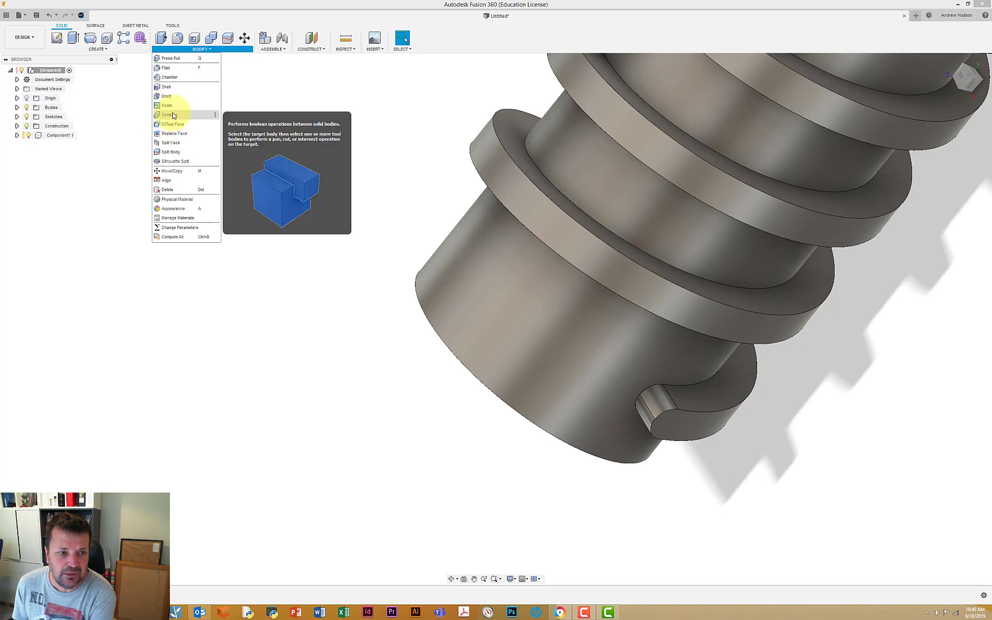
pyautogui.click(167, 115)
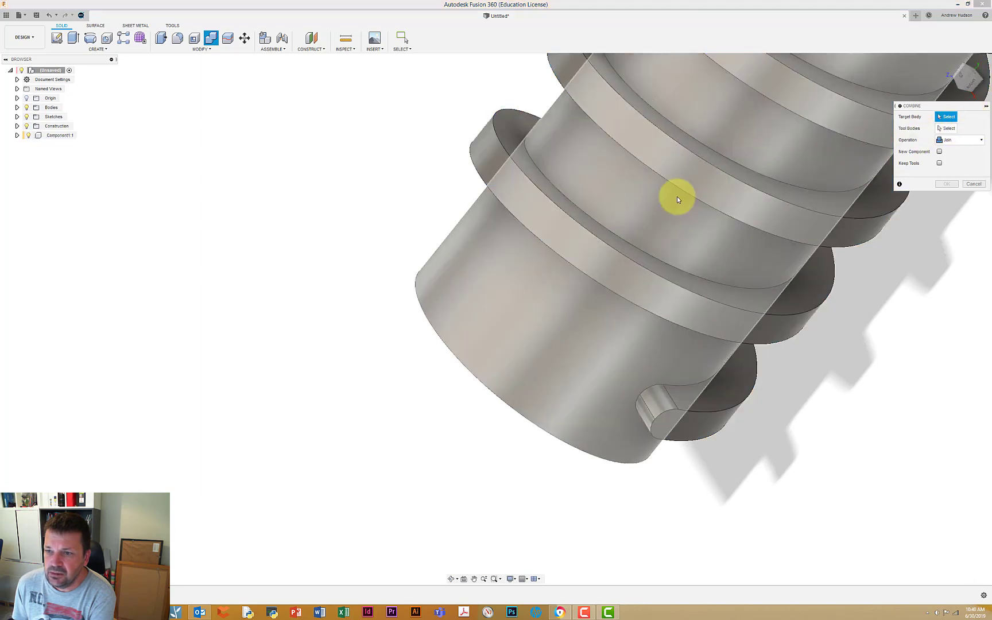
pyautogui.click(677, 196)
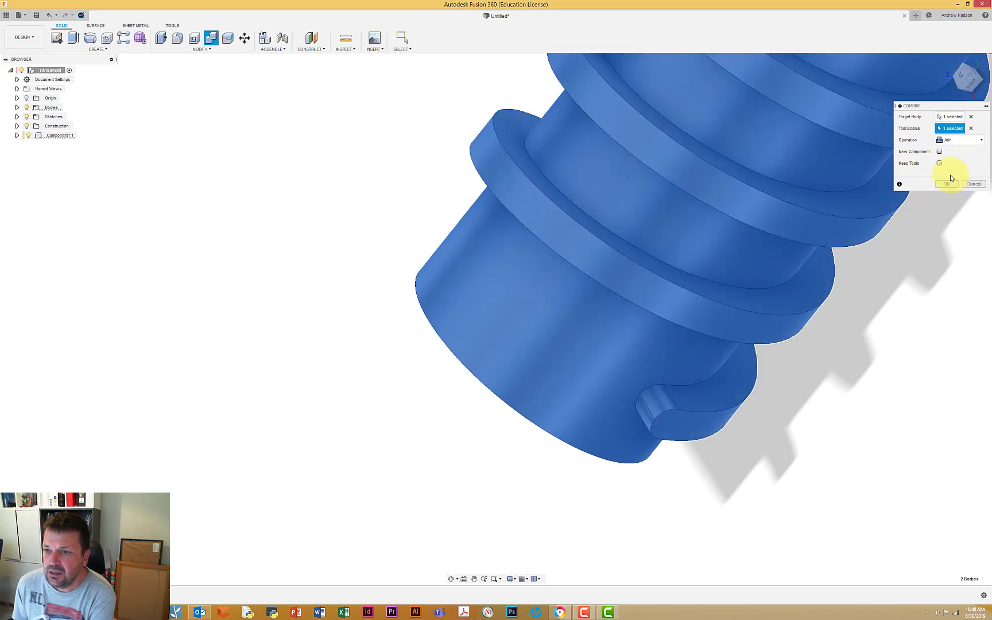
pyautogui.click(946, 184)
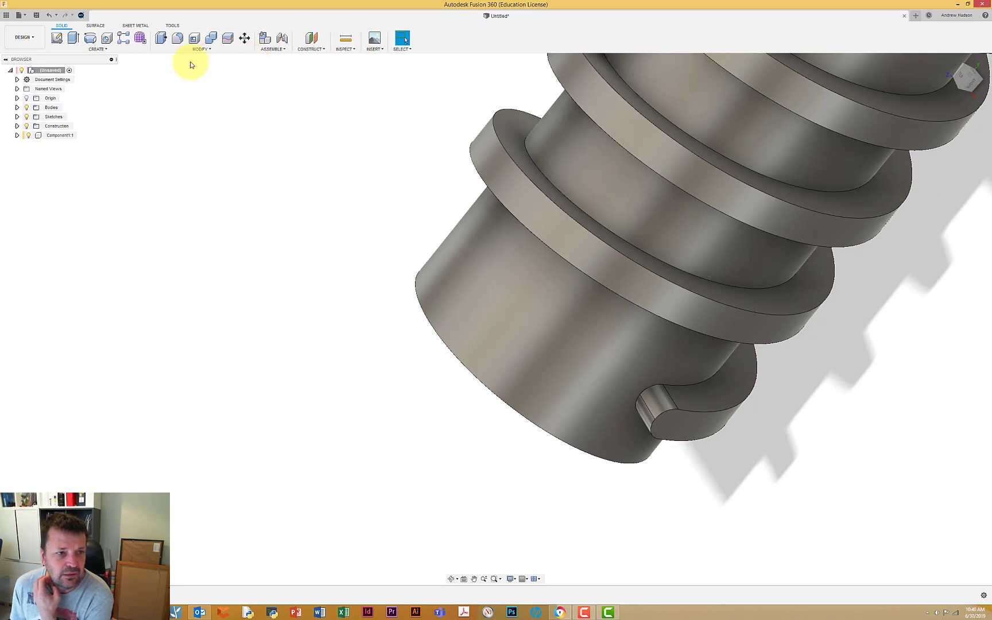
# Fillet the two thread-to-cylinder junction edges at 3 mm radius.
pyautogui.click(175, 38)
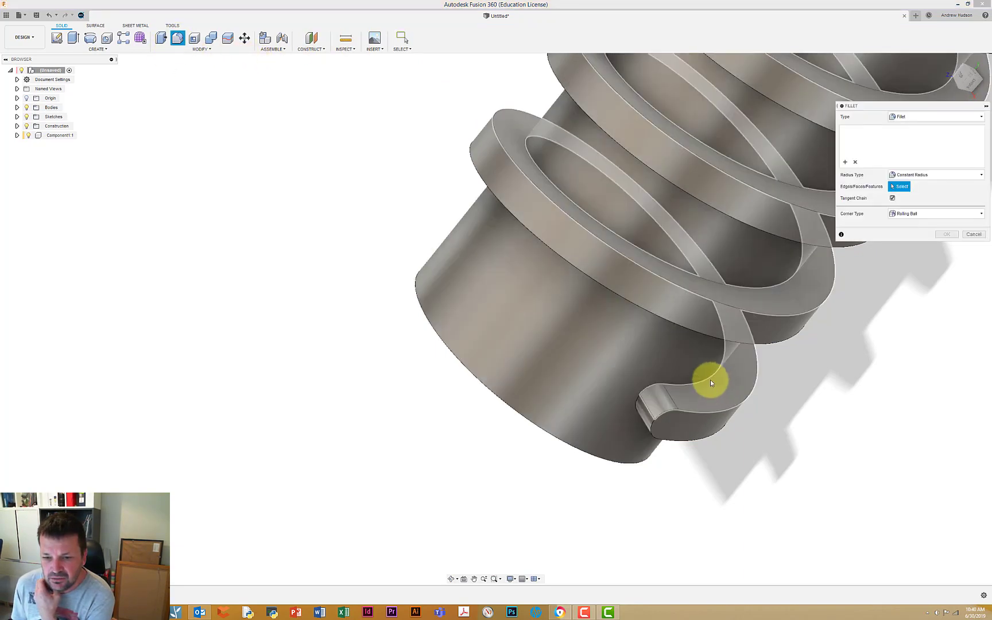
pyautogui.click(712, 382)
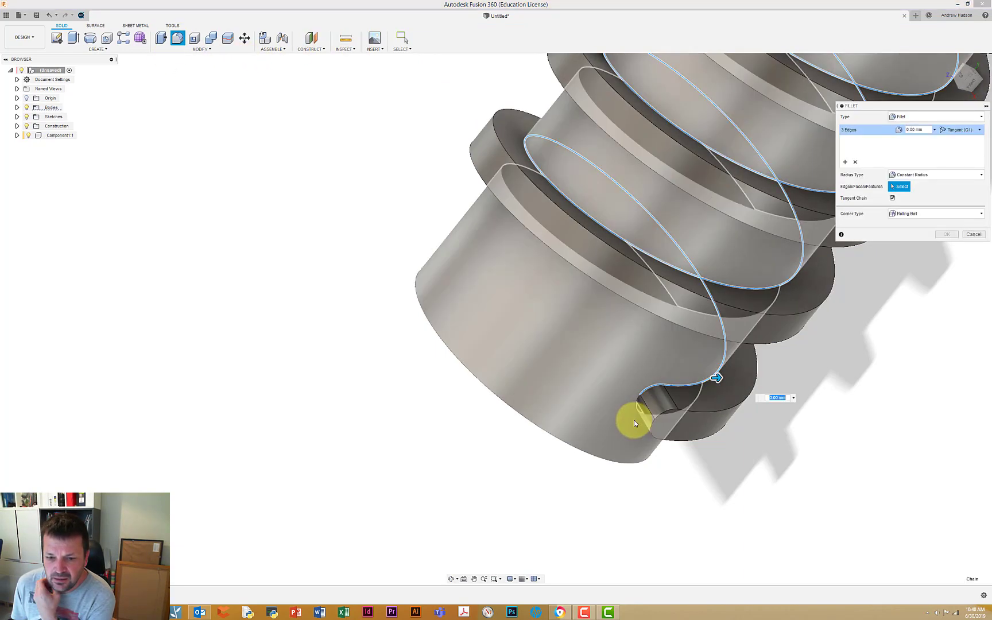
pyautogui.click(692, 418)
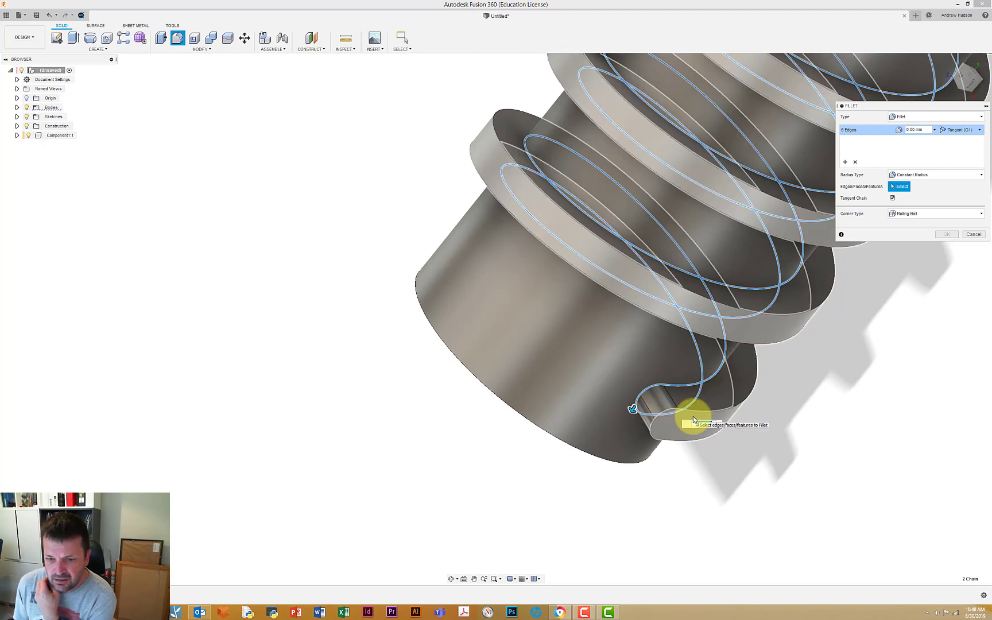
pyautogui.write('3 mm')
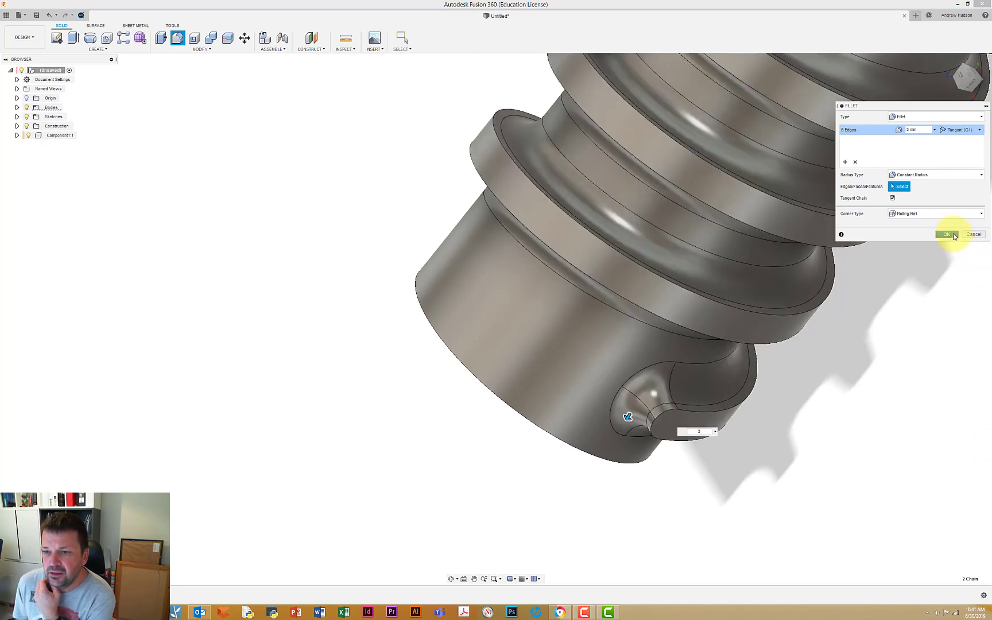
pyautogui.click(946, 235)
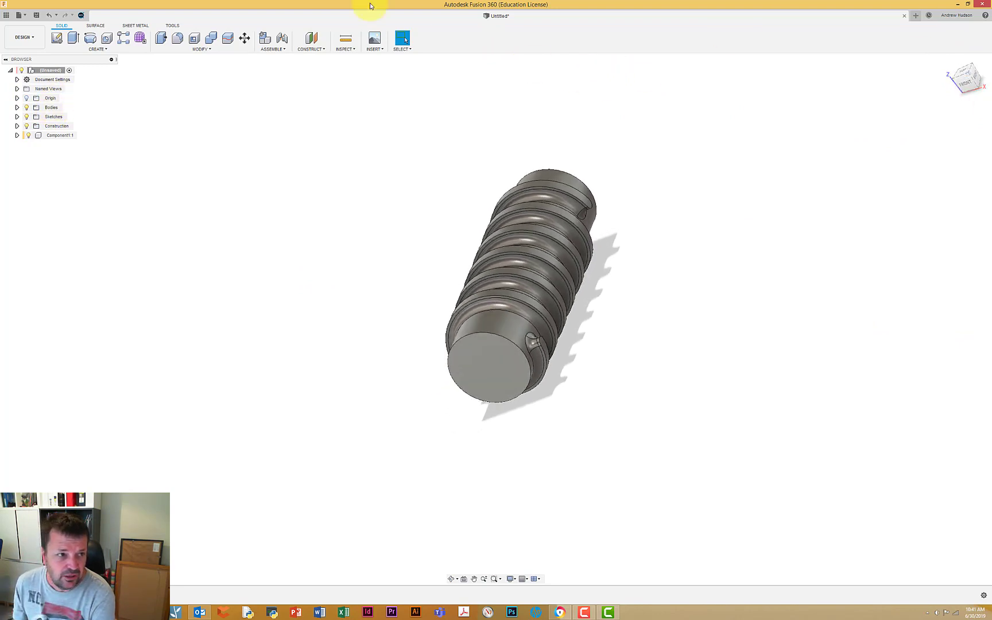
# Chamfer both circular end edges of the rod by 2 mm.
pyautogui.click(201, 39)
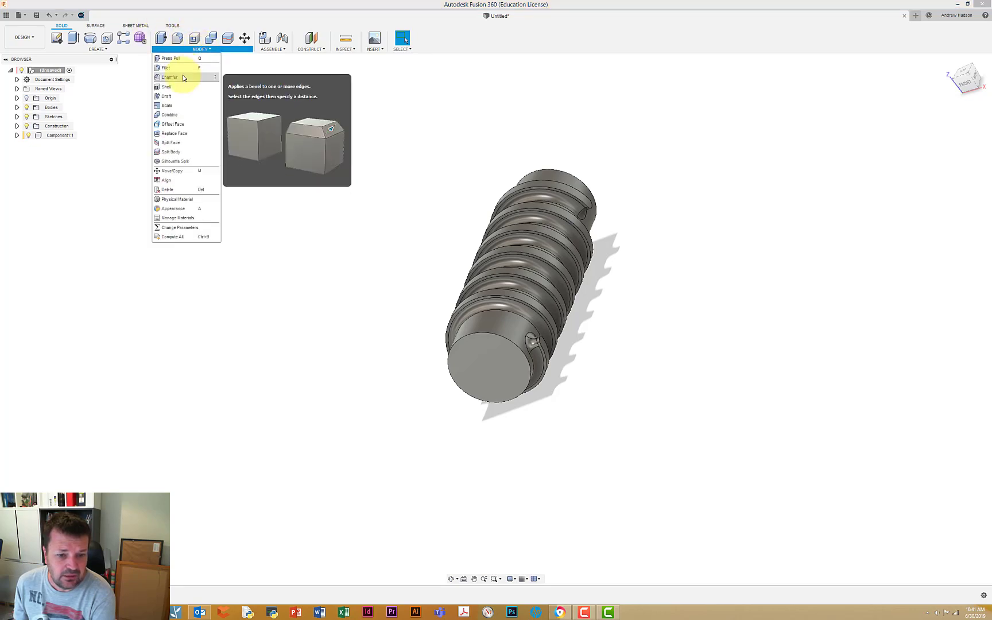
pyautogui.click(169, 77)
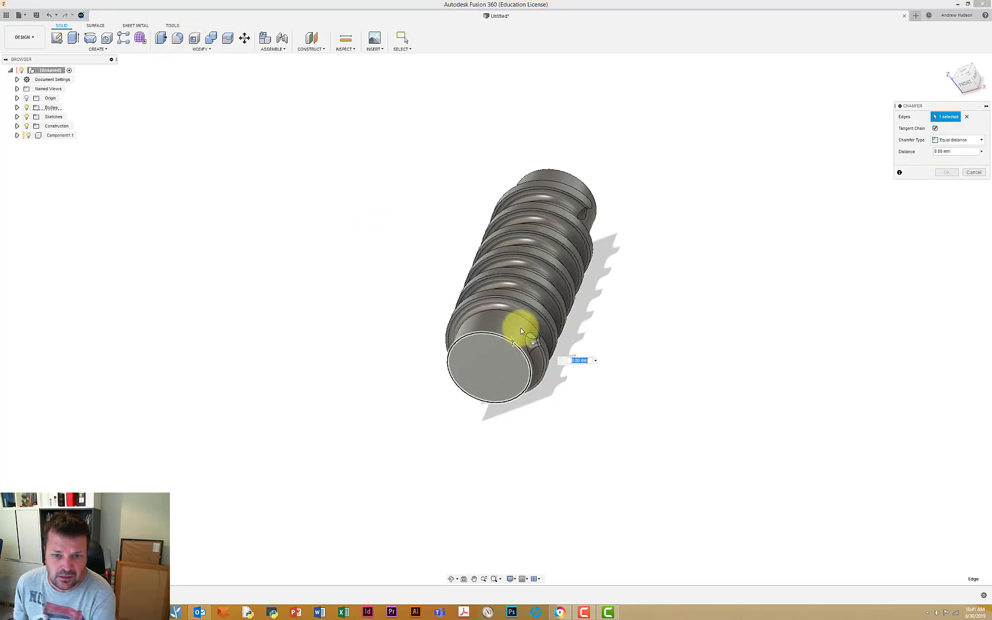
pyautogui.click(555, 175)
pyautogui.write('2')
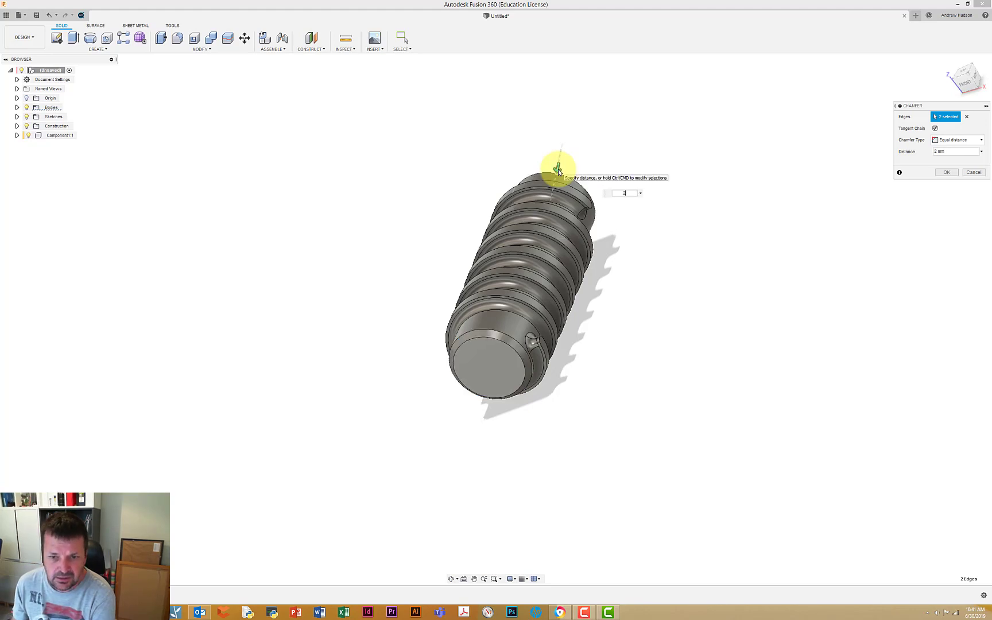
pyautogui.click(945, 171)
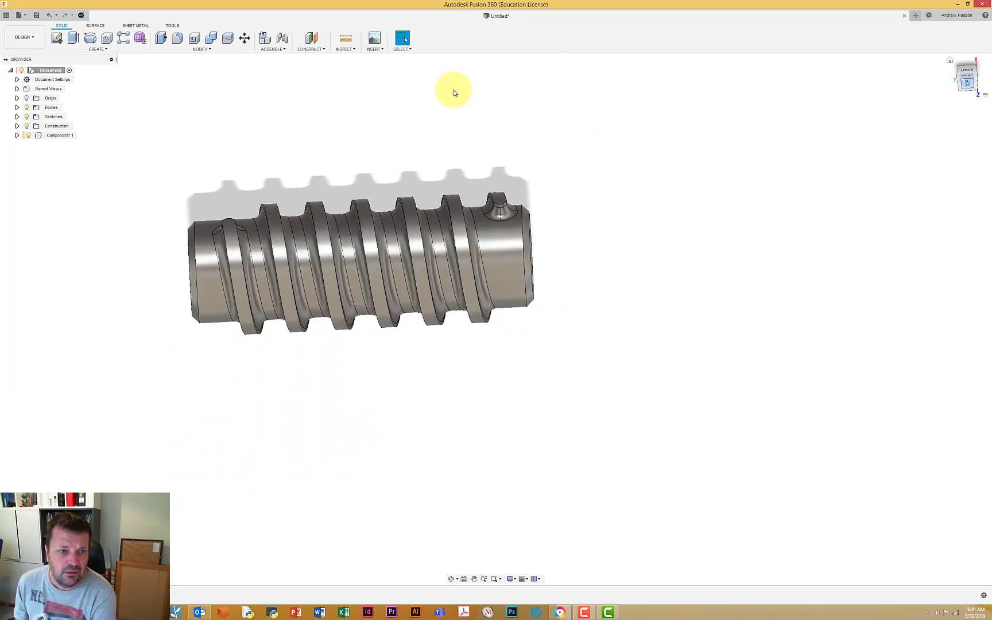
# Apply the Metal > Chrome appearance to the whole threaded part.
pyautogui.rightClick(45, 70)
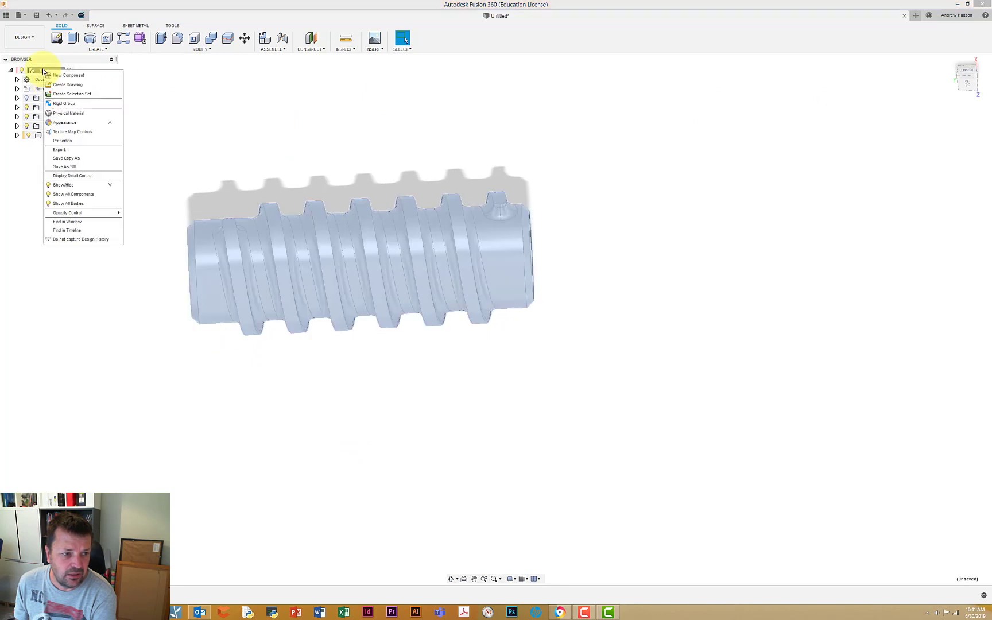
pyautogui.click(870, 247)
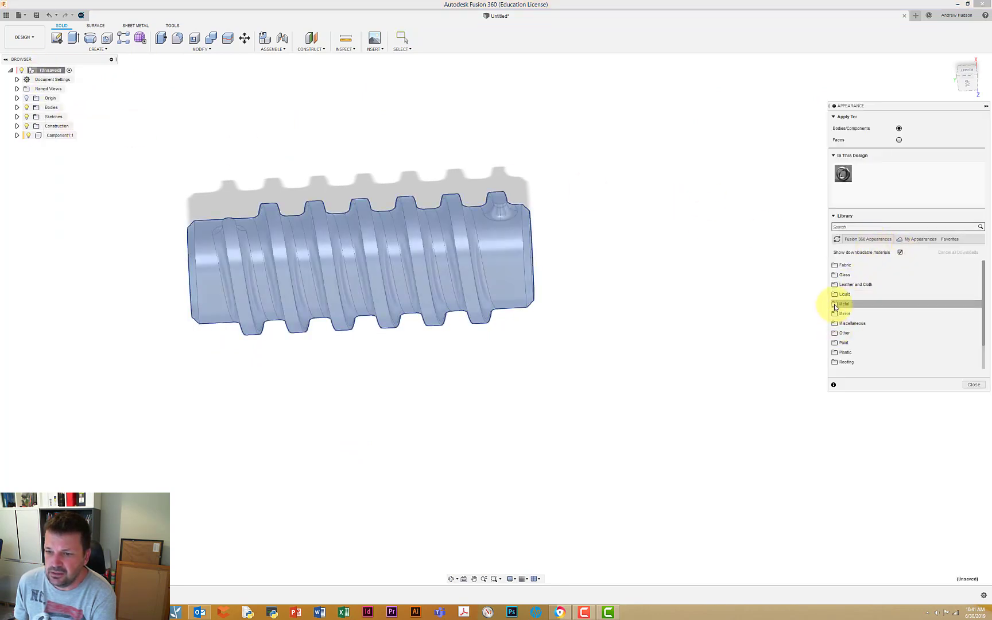
pyautogui.click(843, 303)
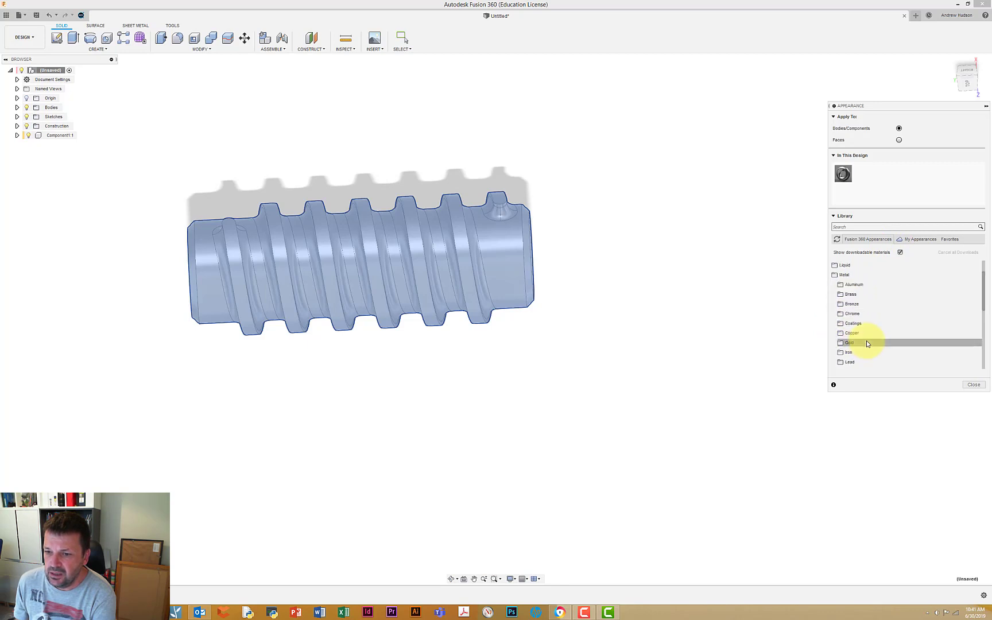
pyautogui.click(839, 313)
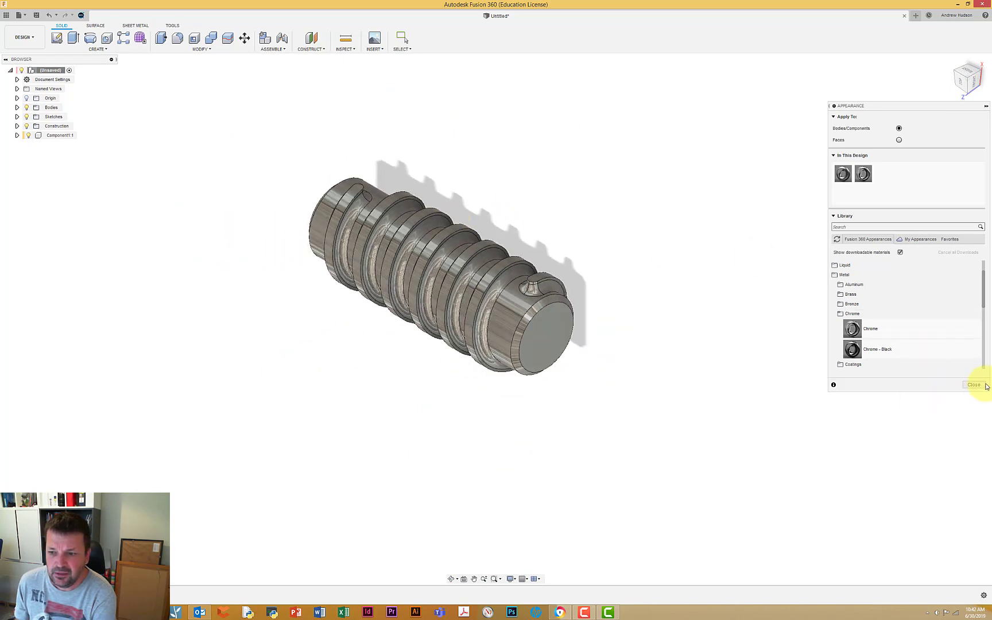
pyautogui.click(972, 384)
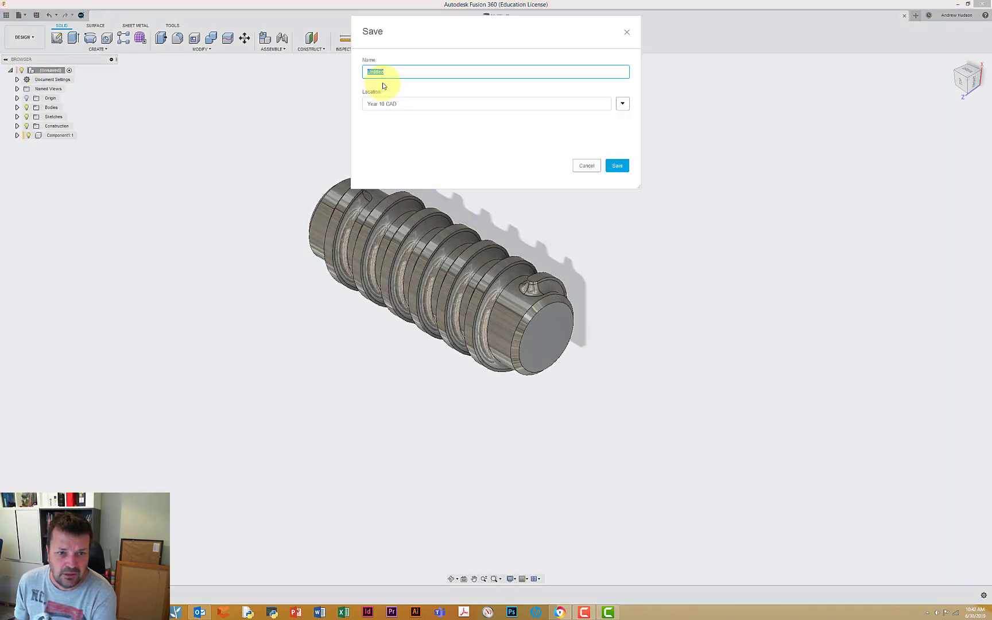
# Save the design named 'Dri' into Year 10 CAD's Skills Tasks folder.
pyautogui.click(622, 103)
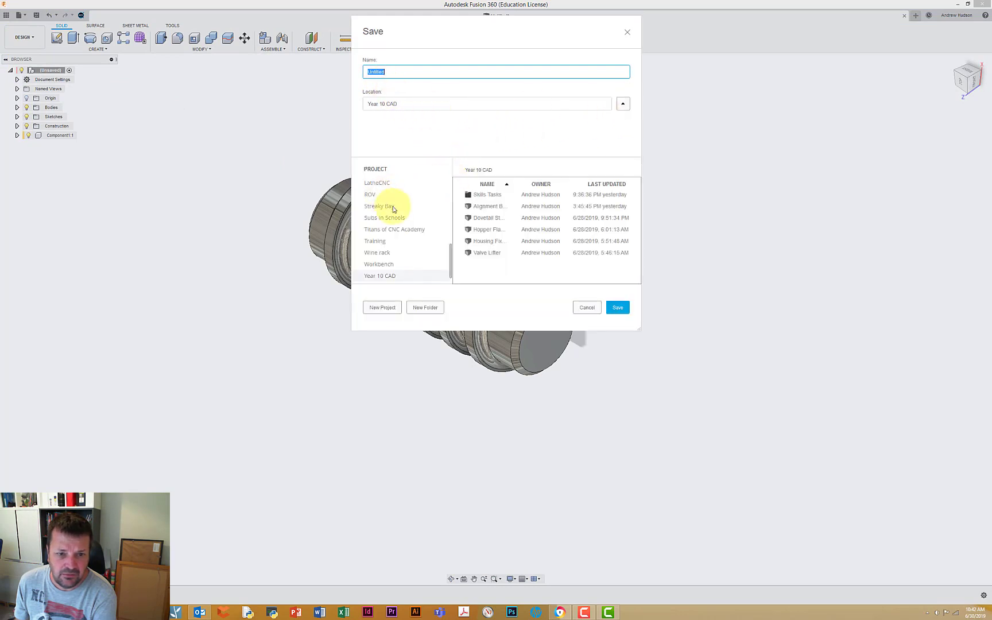
pyautogui.doubleClick(487, 195)
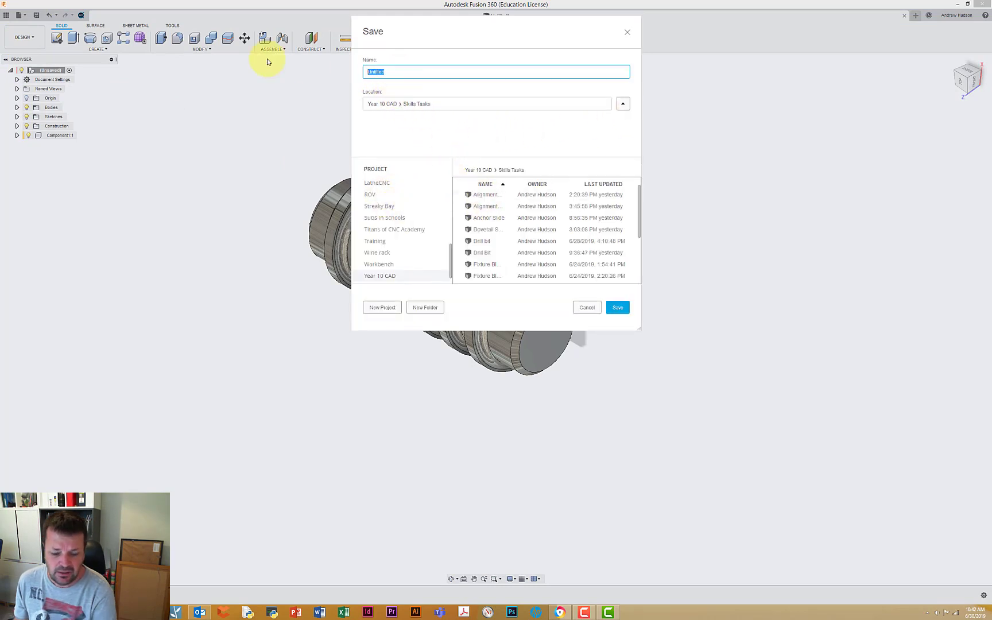
pyautogui.write('Drive Insert')
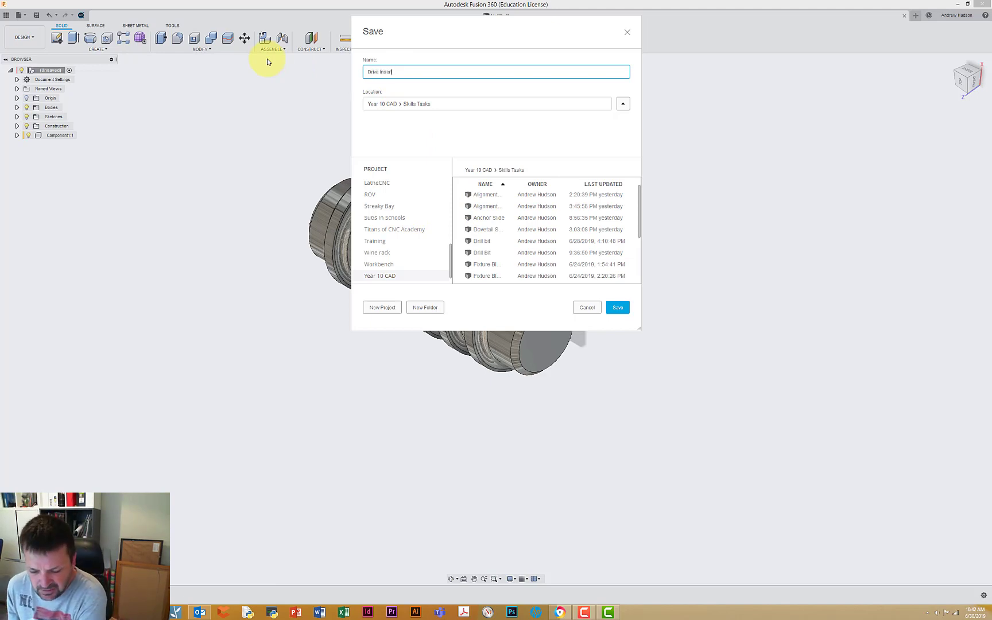
pyautogui.click(616, 307)
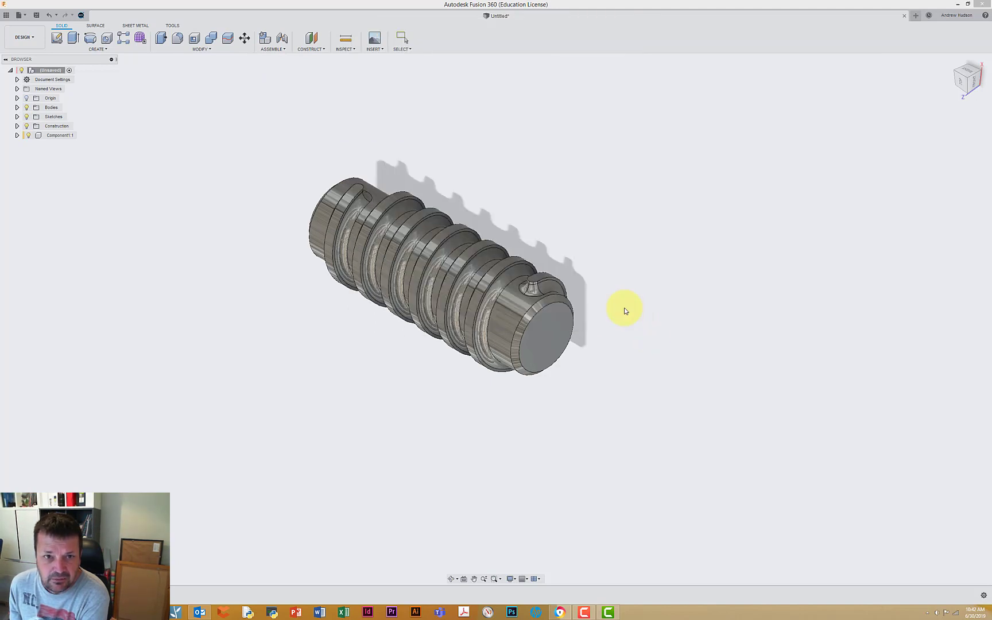